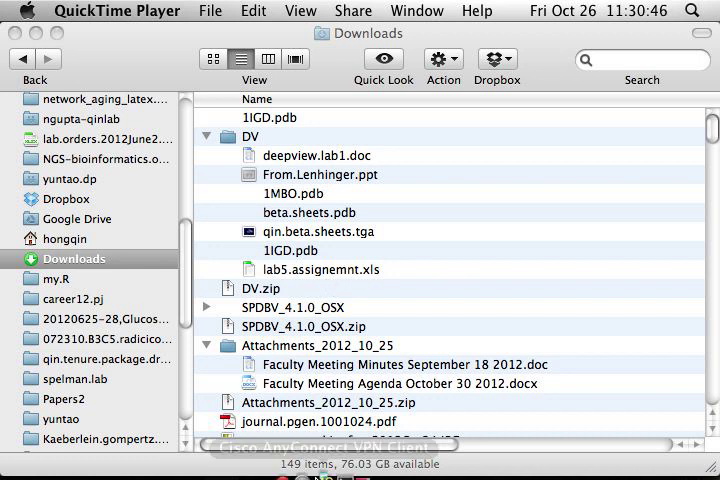
mouse_move(290, 460)
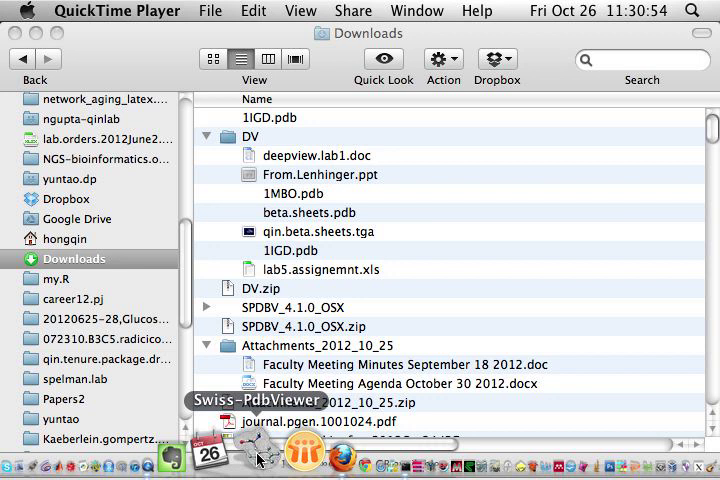
Step: Launch Swiss-PdbViewer from the Dock
click(257, 452)
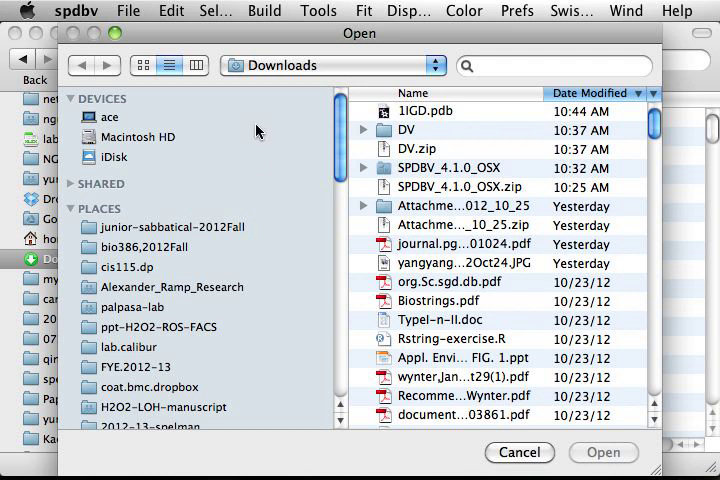
mouse_move(268, 42)
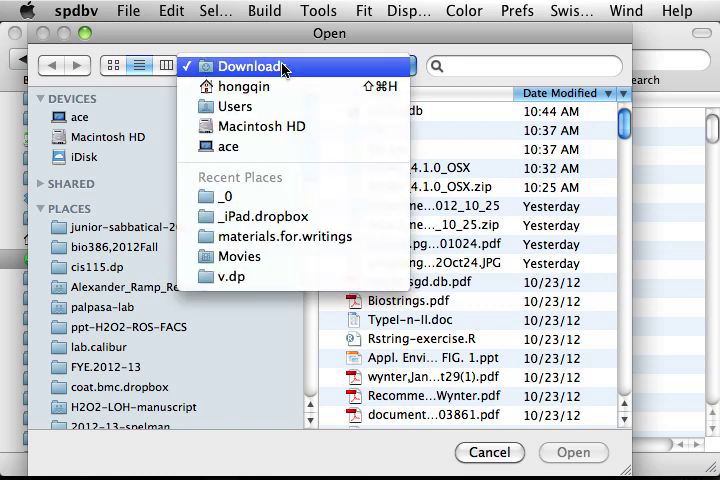
Step: Open 1IGD.pdb from the Downloads folder
click(247, 66)
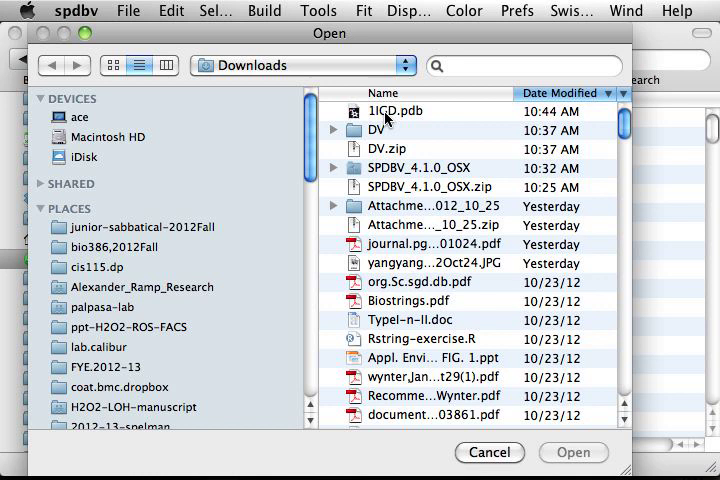
mouse_move(245, 67)
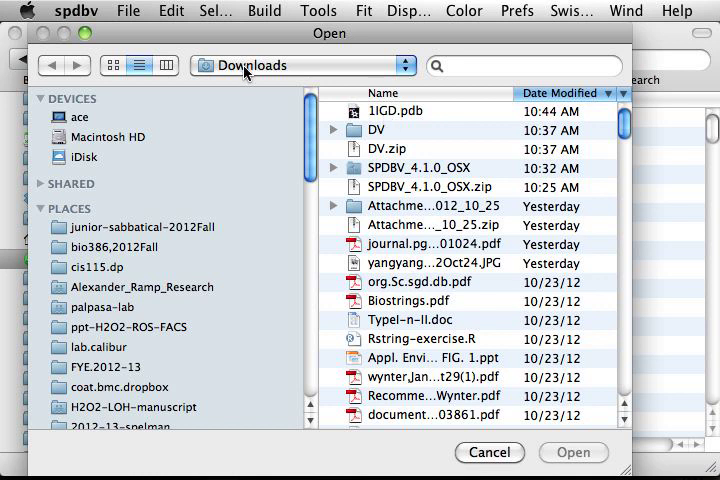
click(400, 110)
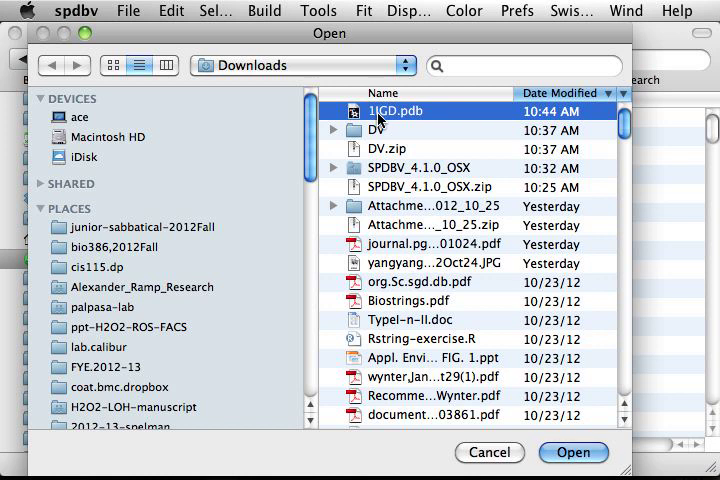
mouse_move(420, 120)
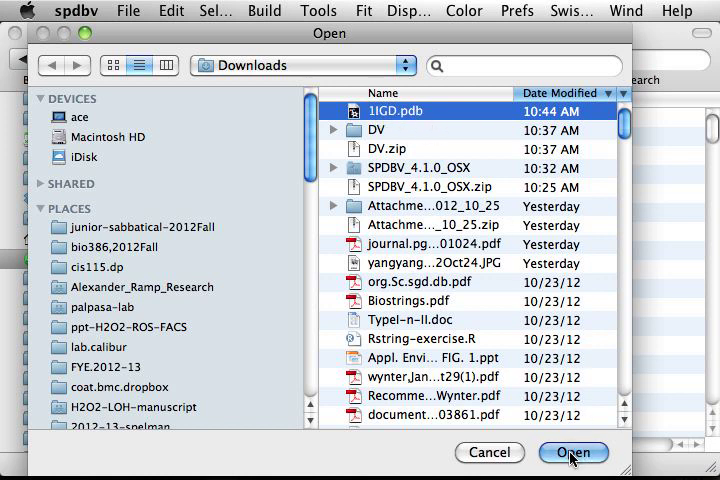
click(573, 452)
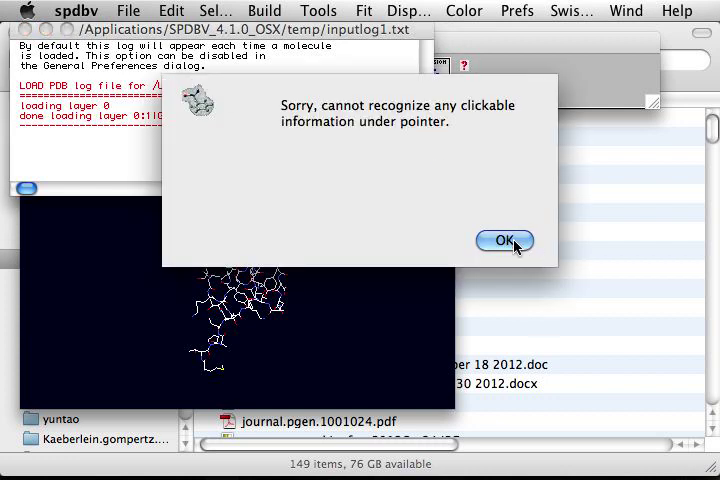
Step: Dismiss the warning alert and drag the 1IGD molecule to a new position
click(504, 240)
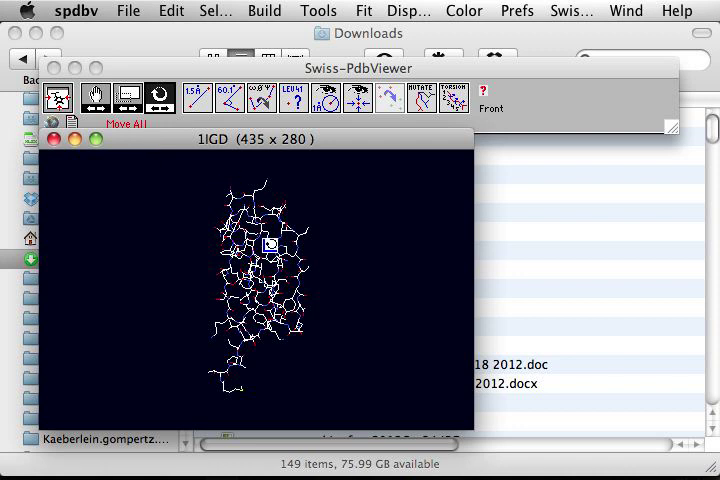
mouse_move(275, 212)
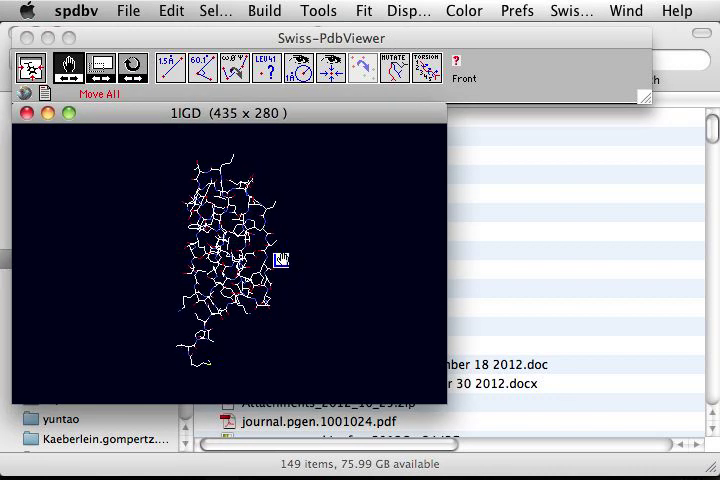
drag(282, 258, 252, 290)
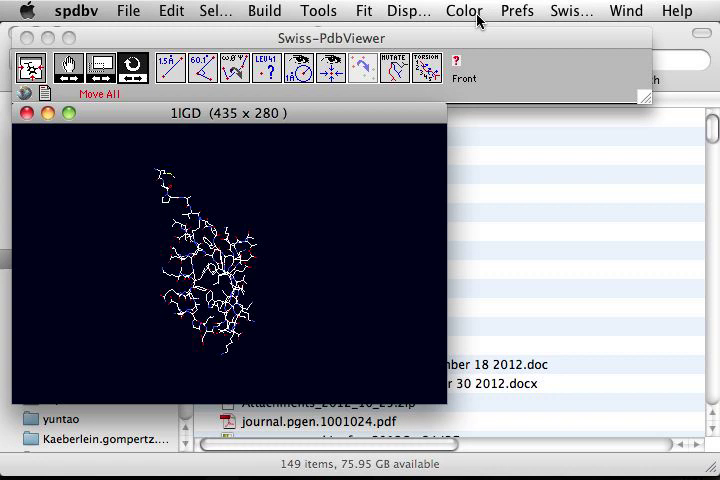
mouse_move(467, 14)
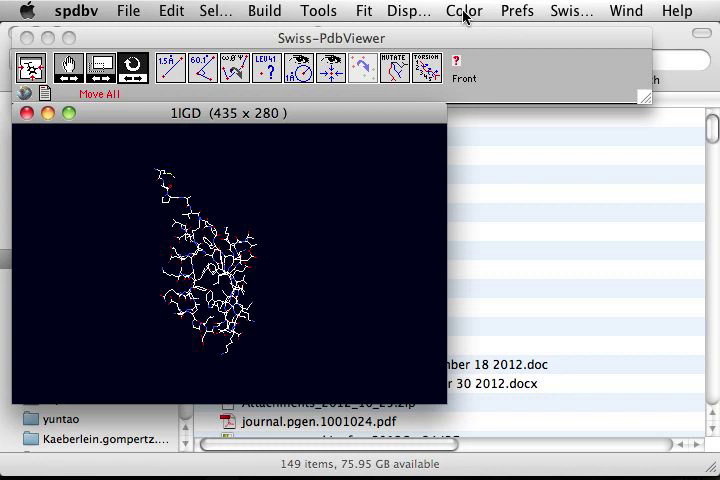
Step: Colour 1IGD by secondary structure: red helix, yellow strands
click(463, 11)
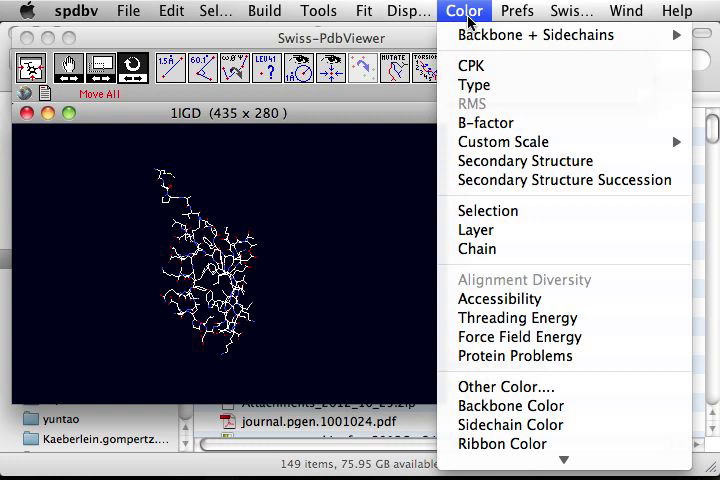
mouse_move(524, 161)
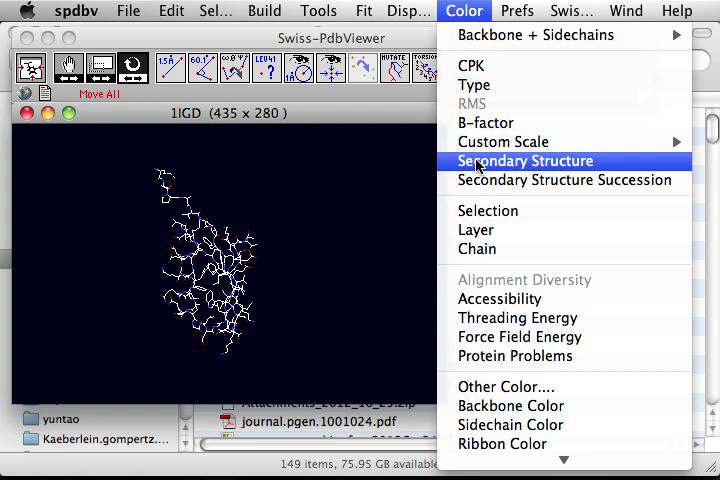
click(524, 161)
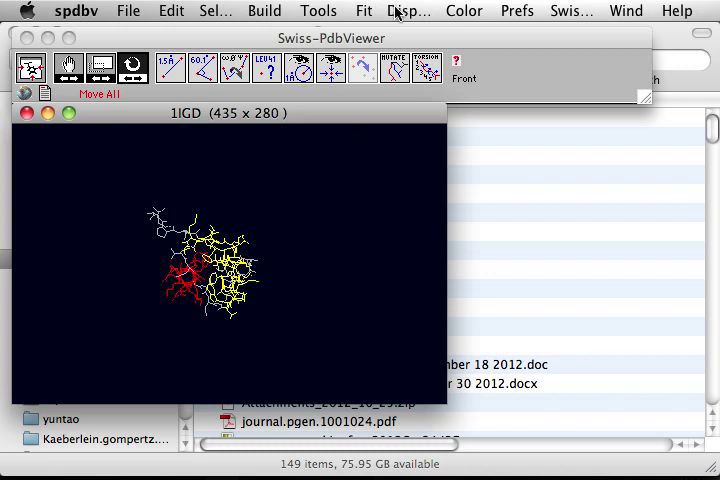
Step: Render the 1IGD model in solid 3D
click(404, 11)
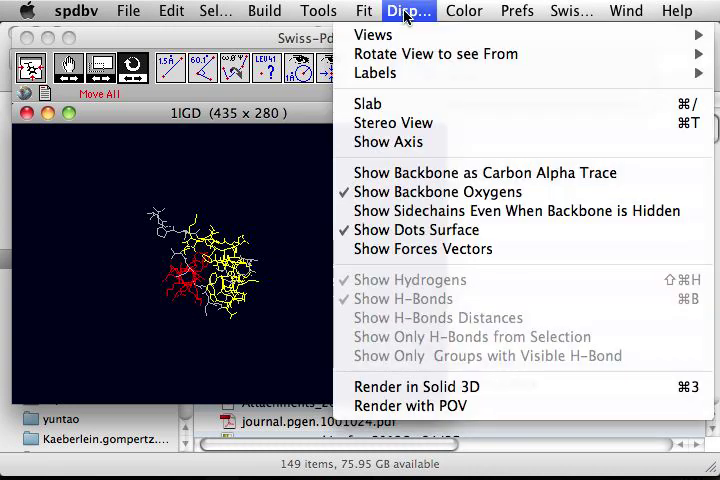
mouse_move(420, 387)
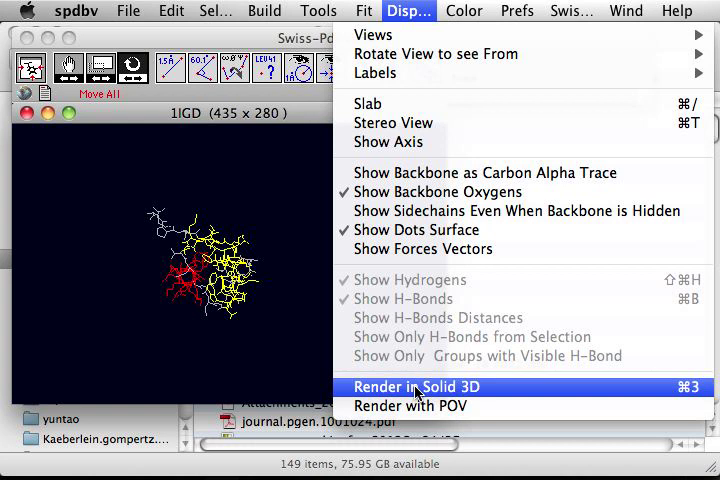
click(413, 387)
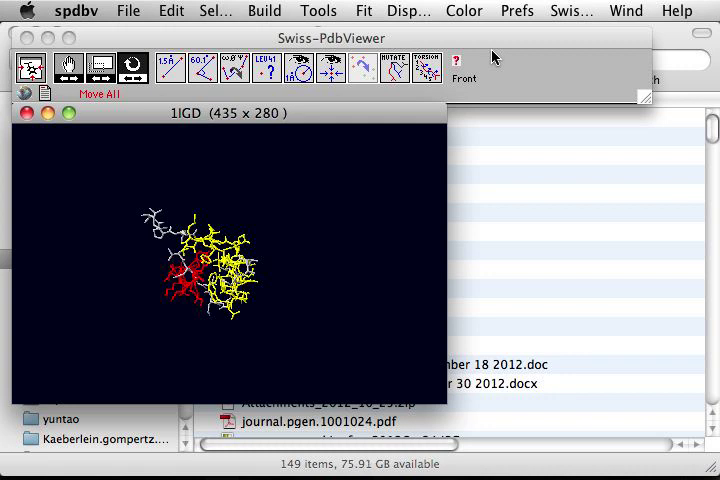
mouse_move(543, 42)
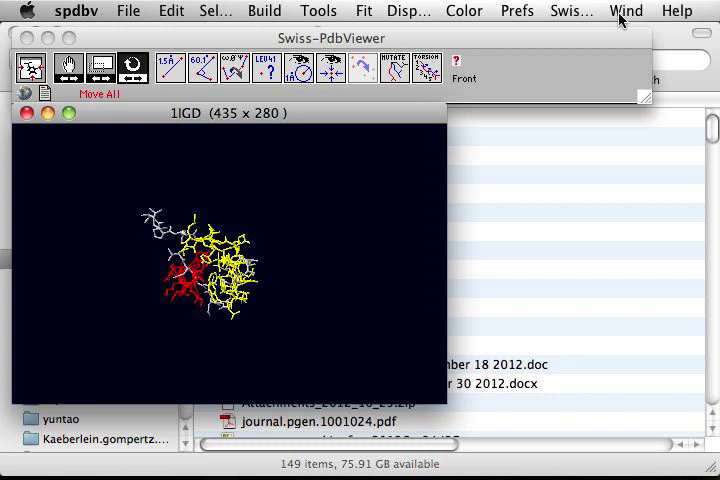
Step: Show residues MET1 to VAL26 with side chains in the Control Panel, labelling TYR8
click(624, 11)
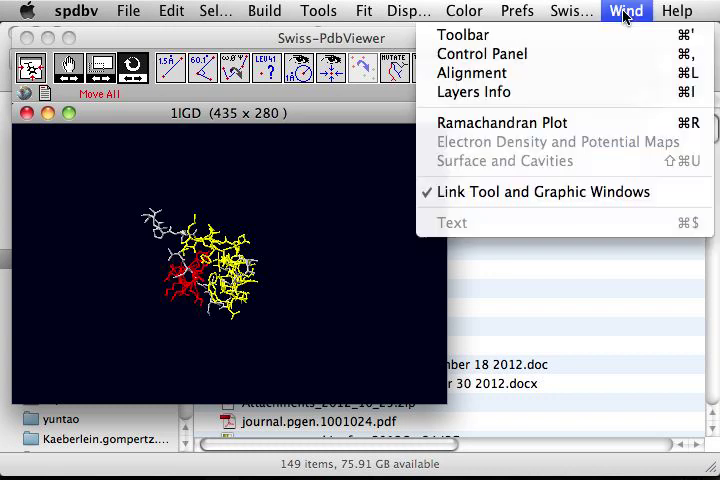
mouse_move(463, 34)
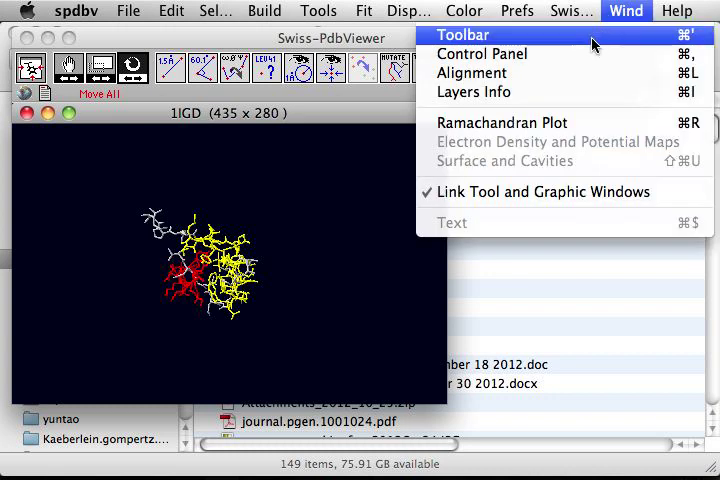
mouse_move(483, 54)
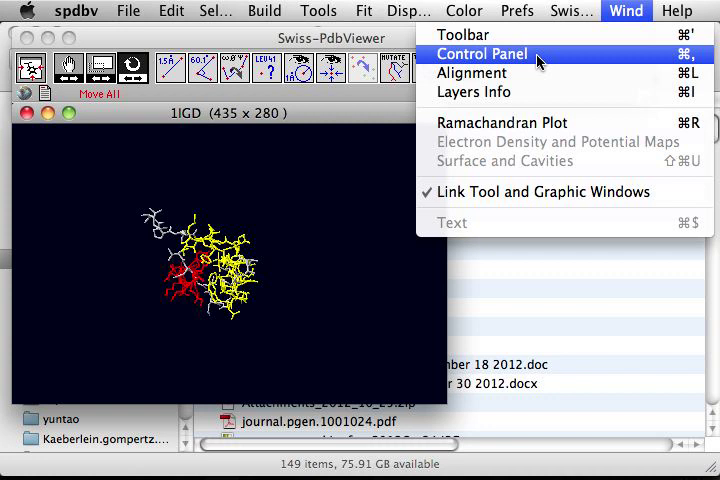
click(483, 55)
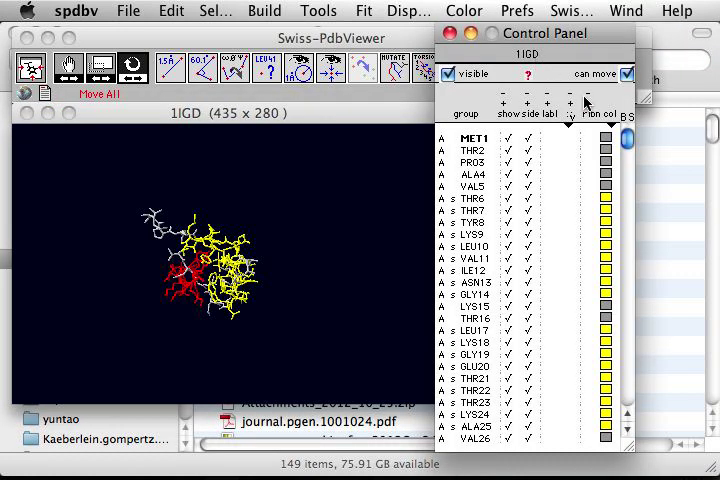
mouse_move(588, 100)
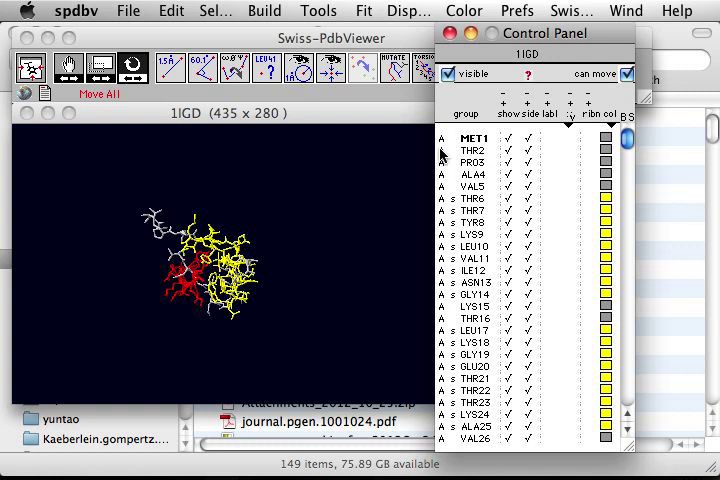
mouse_move(445, 152)
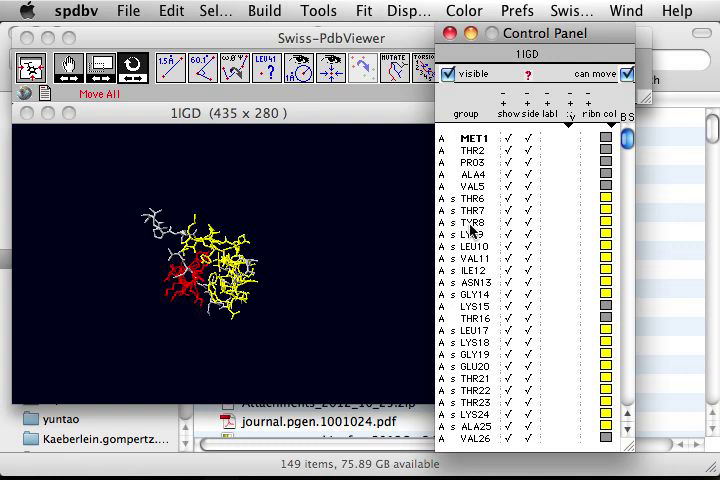
mouse_move(630, 433)
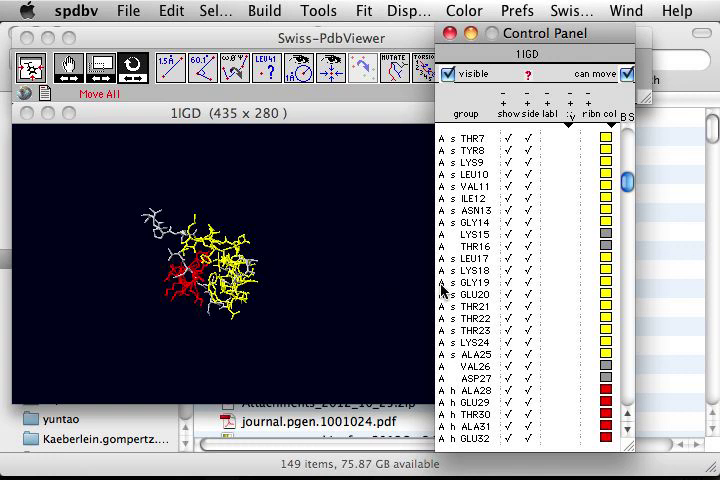
mouse_move(618, 393)
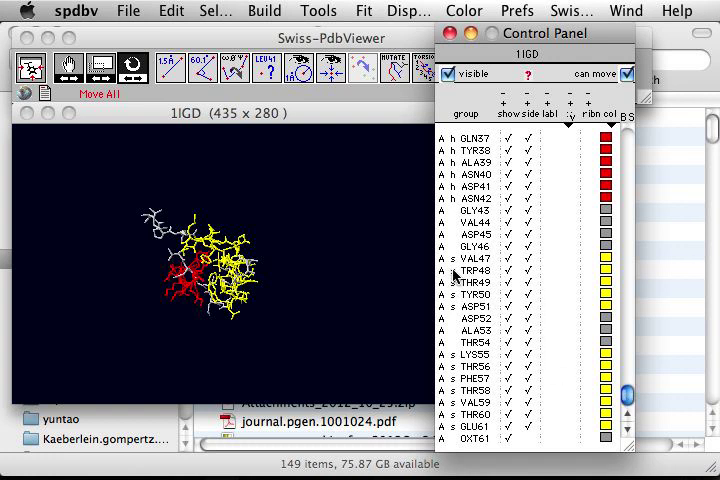
mouse_move(545, 225)
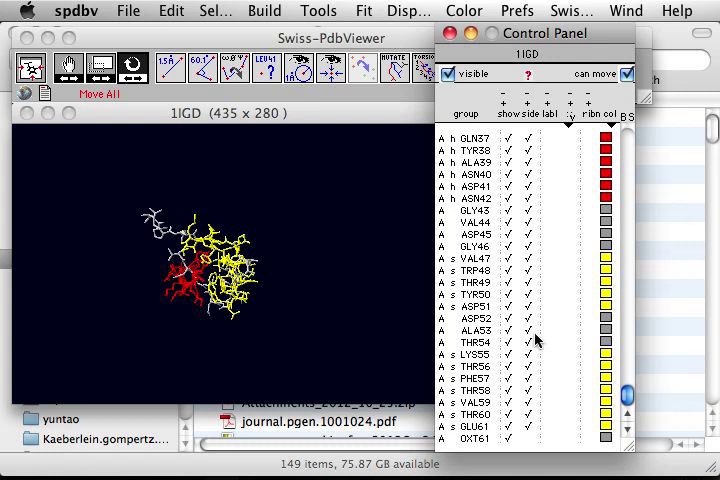
mouse_move(450, 160)
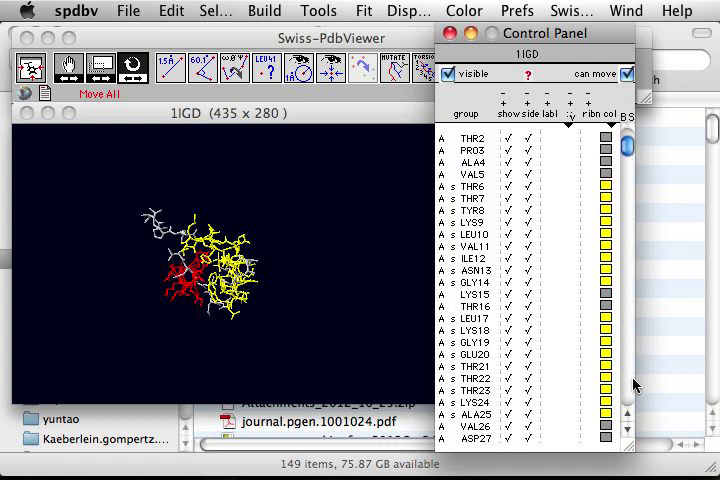
scroll(down, 3)
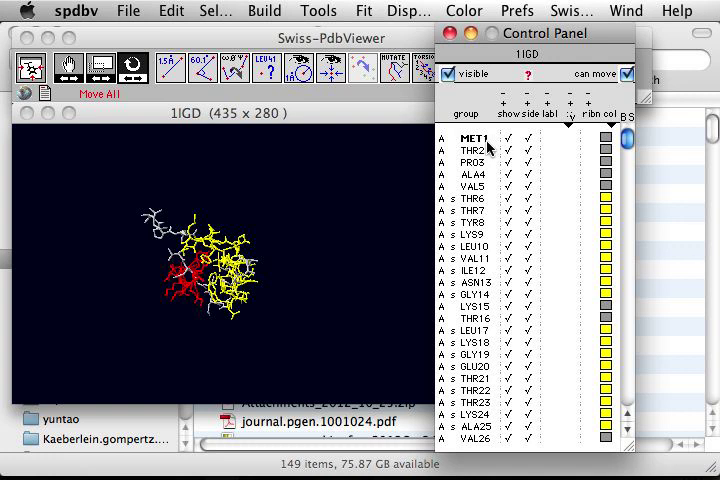
mouse_move(490, 200)
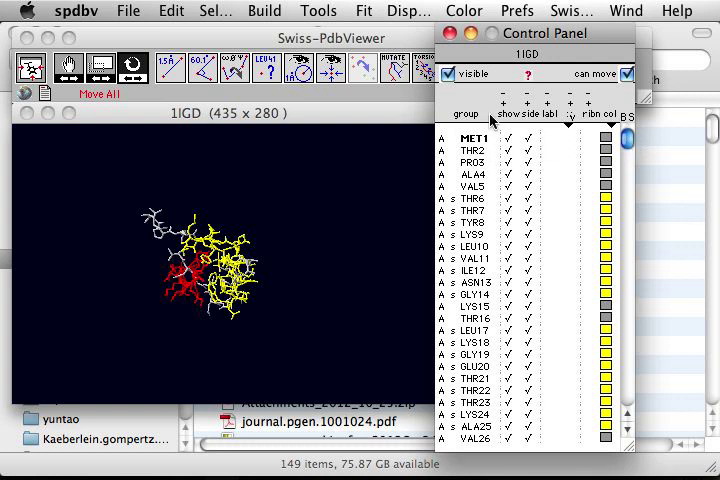
mouse_move(510, 123)
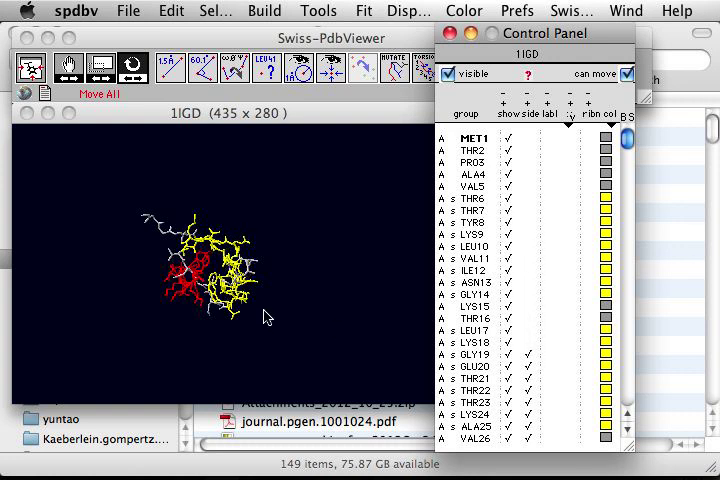
mouse_move(178, 238)
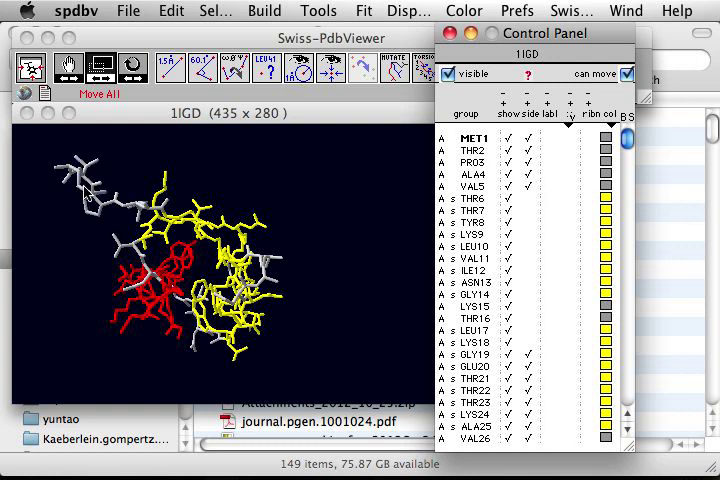
mouse_move(80, 205)
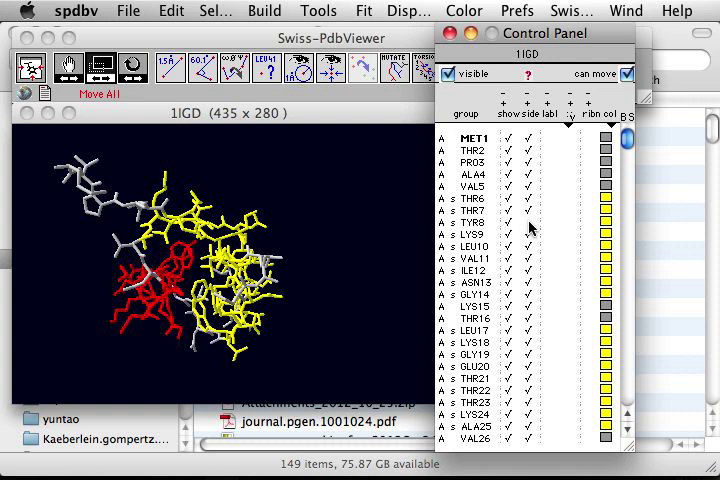
mouse_move(529, 230)
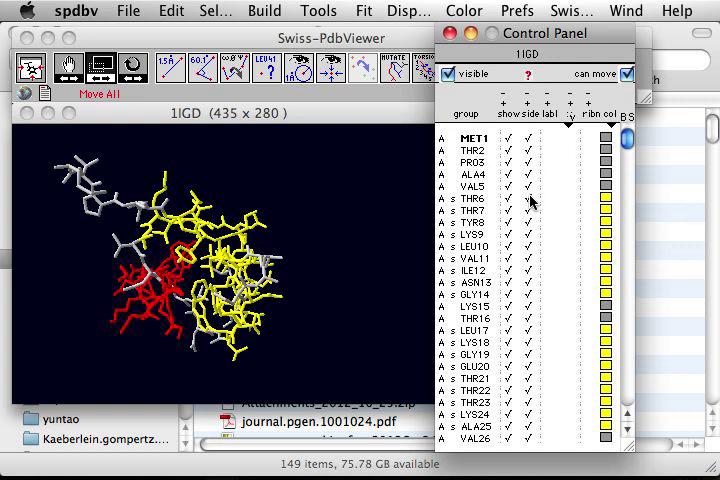
mouse_move(527, 231)
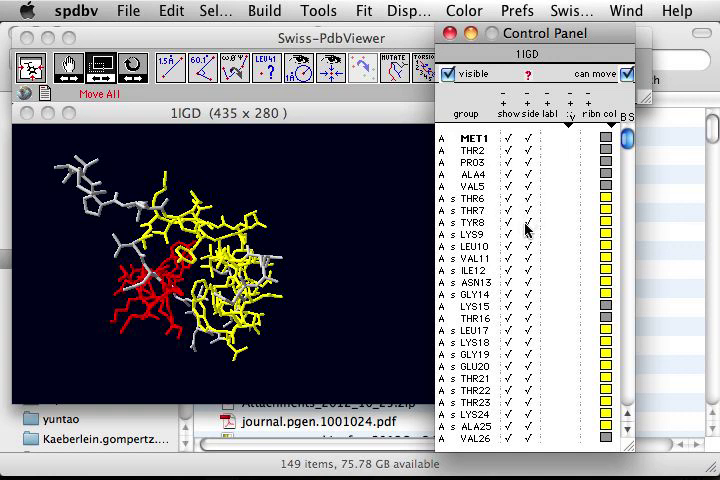
mouse_move(548, 228)
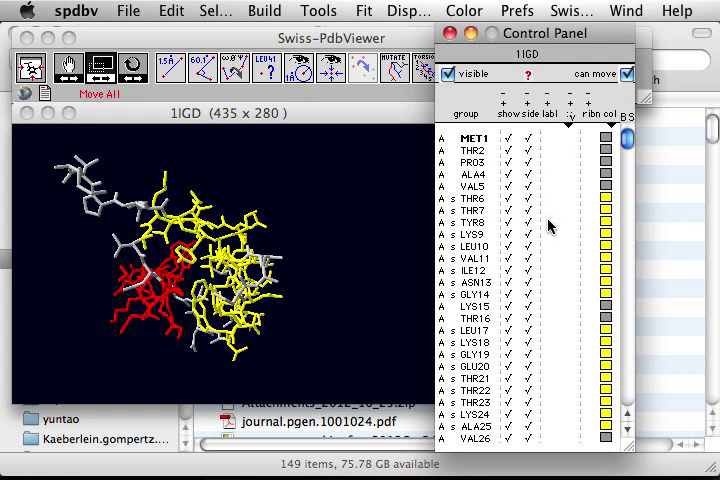
click(548, 221)
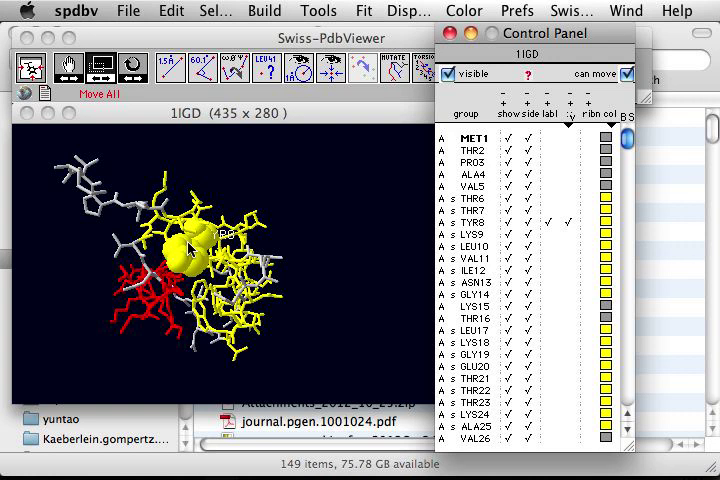
mouse_move(600, 258)
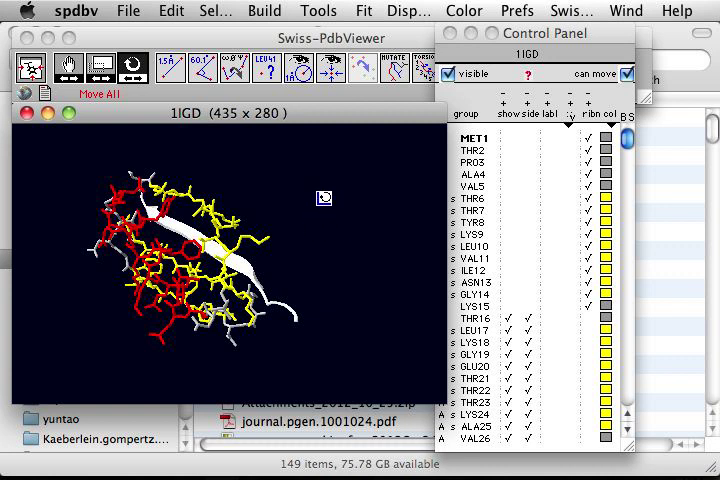
mouse_move(275, 174)
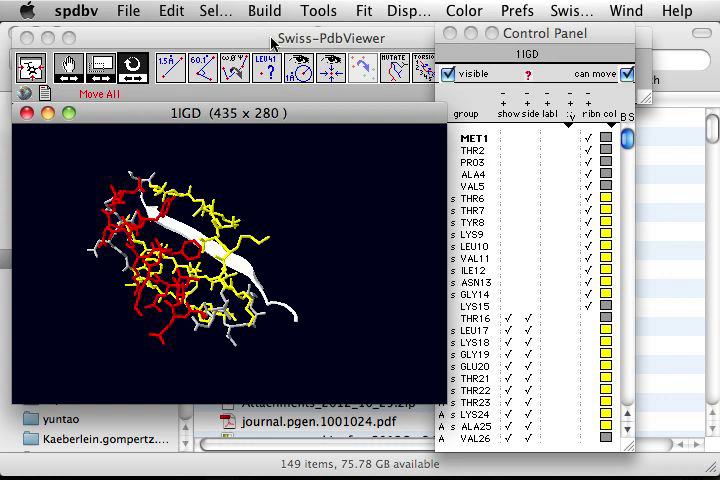
Step: Select all residues, display them as a ribbon only, and rotate the fold
click(207, 11)
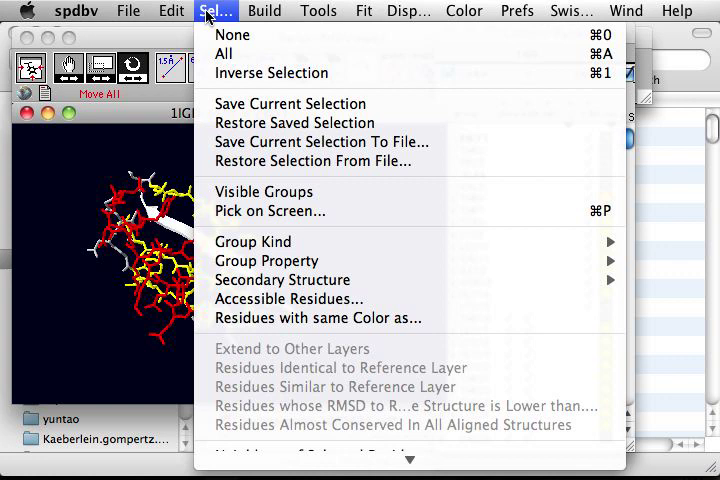
mouse_move(232, 54)
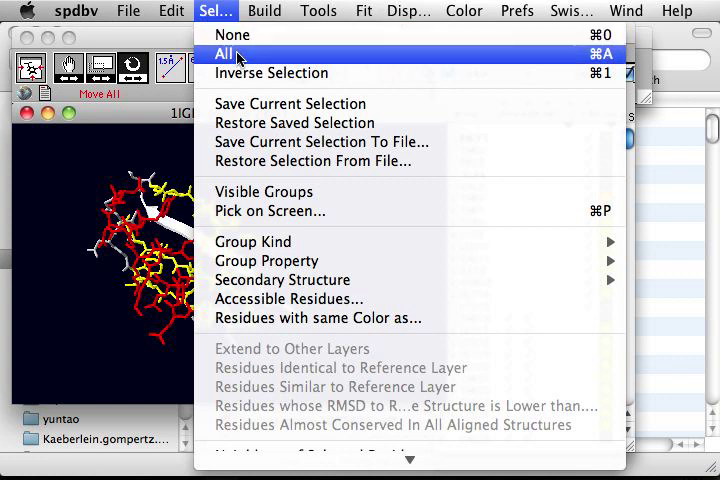
click(230, 53)
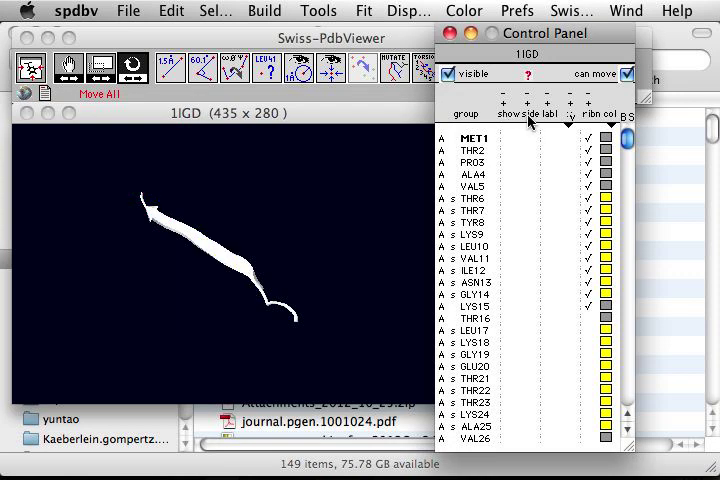
click(213, 11)
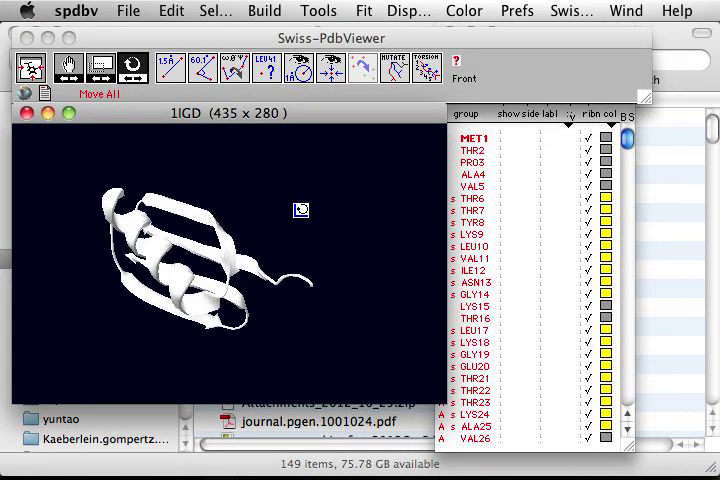
drag(300, 210, 324, 284)
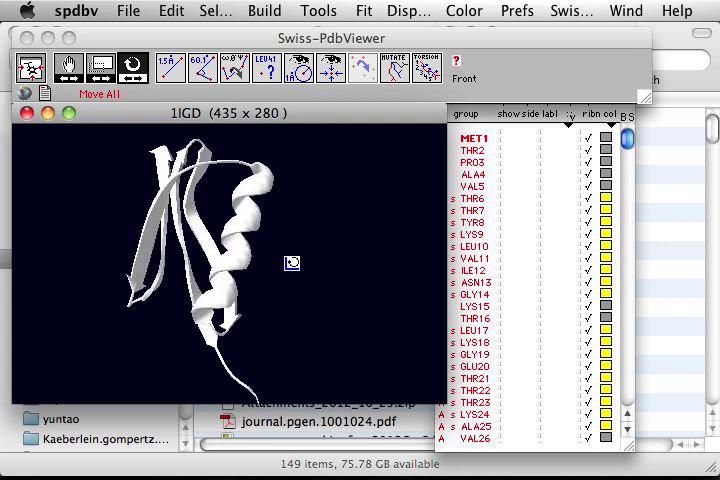
drag(292, 263, 255, 336)
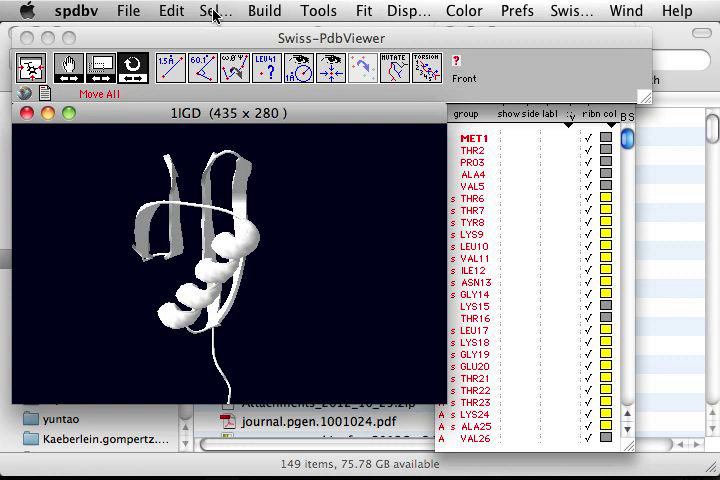
Step: Select only the strand residues, show them as ribbon, and rotate the sheet
click(212, 11)
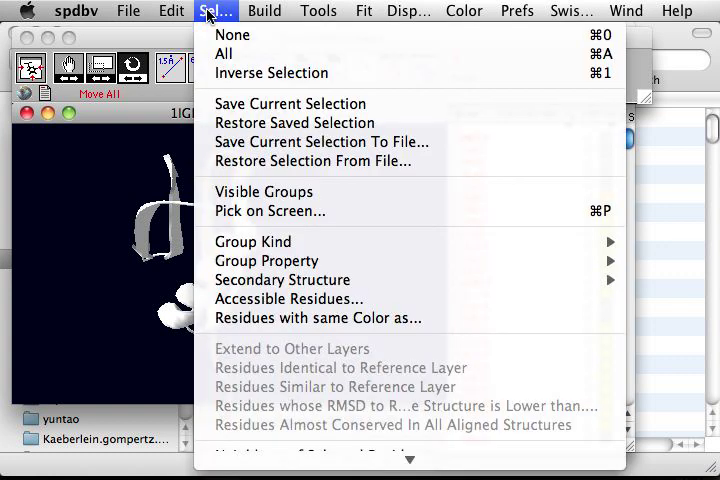
mouse_move(283, 280)
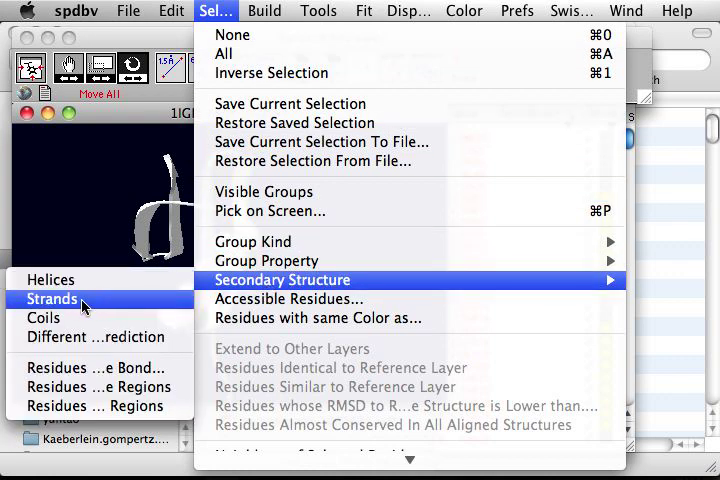
click(56, 299)
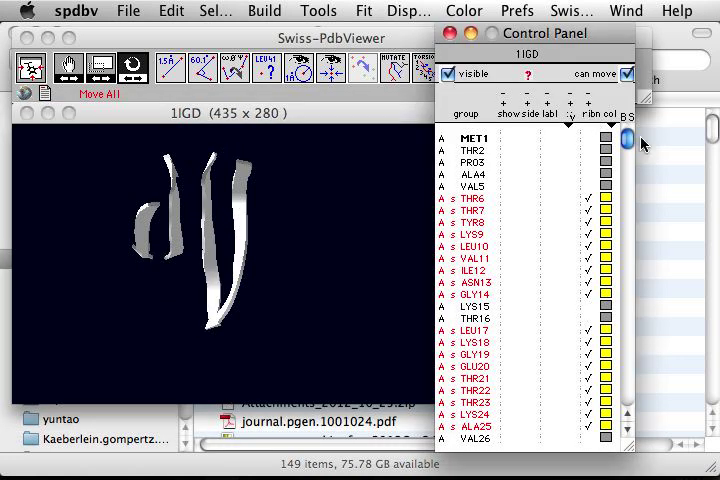
mouse_move(318, 264)
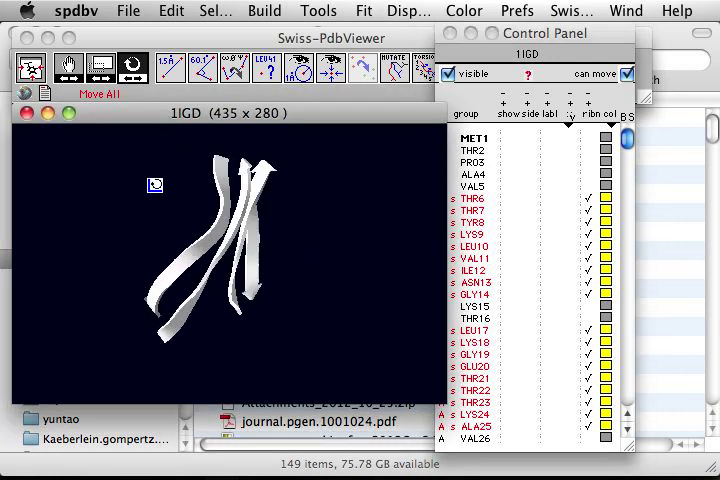
drag(155, 185, 125, 201)
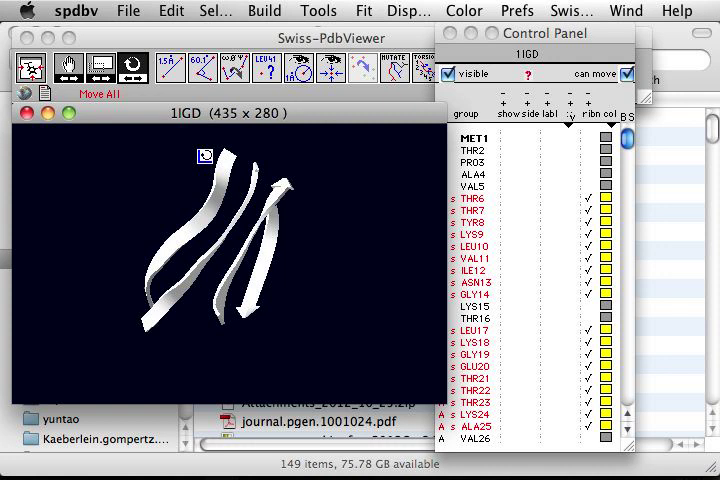
mouse_move(238, 80)
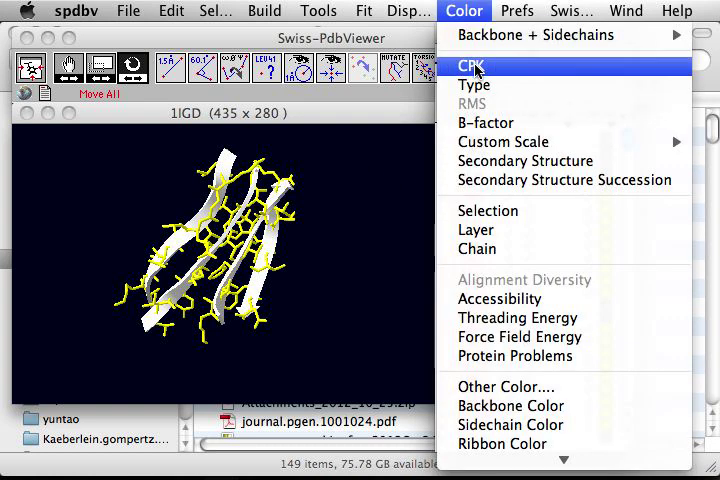
Step: Colour the strand side chains by atom type (CPK)
click(472, 66)
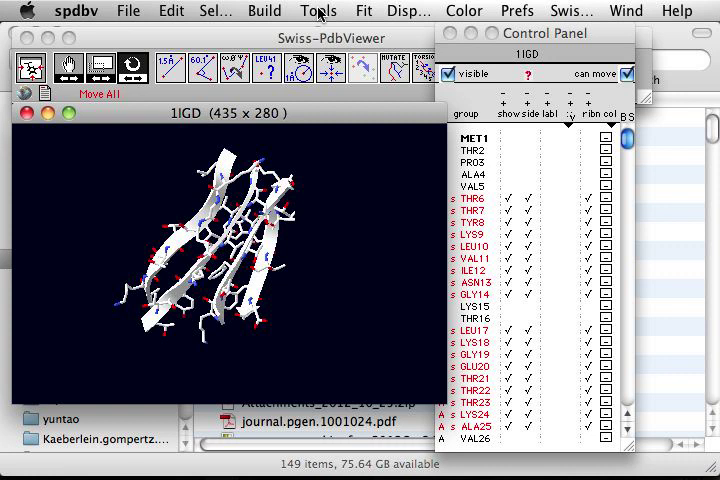
Step: Open the Tools menu to compute hydrogen bonds
click(318, 11)
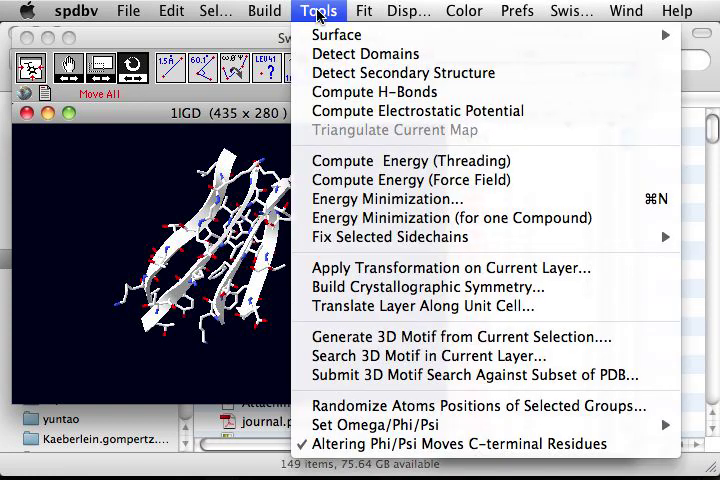
mouse_move(374, 92)
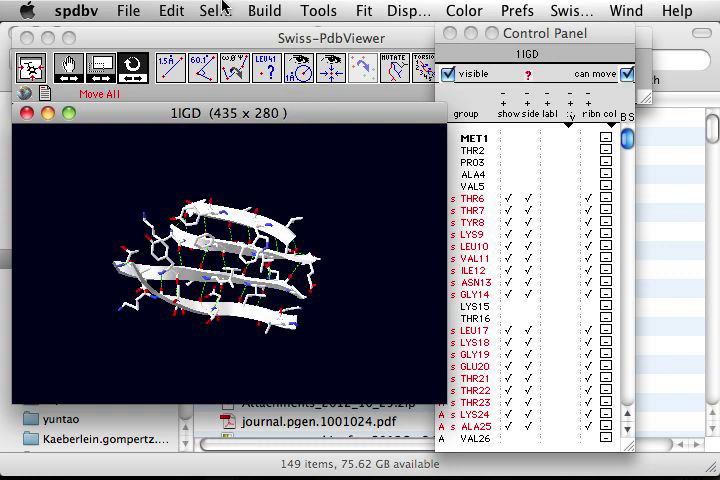
Step: Deselect all residues and rotate the 1IGD sheet to inspect its green hydrogen bonds
click(204, 11)
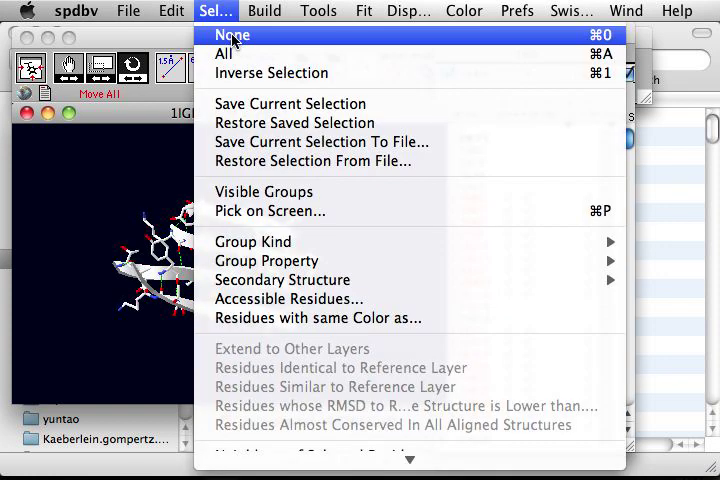
mouse_move(144, 135)
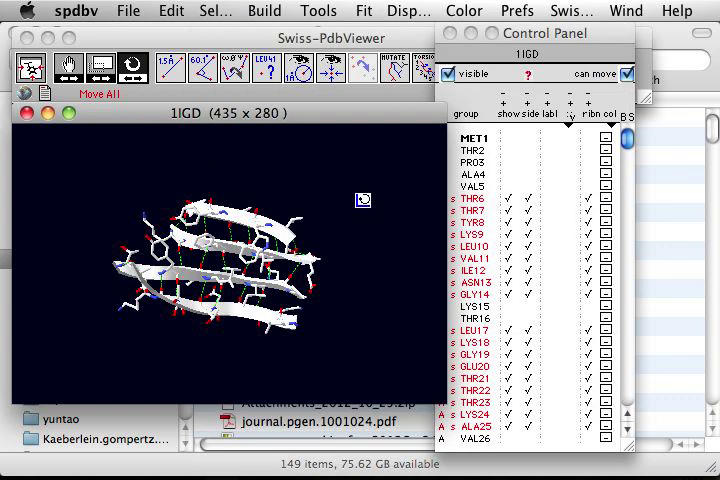
click(208, 11)
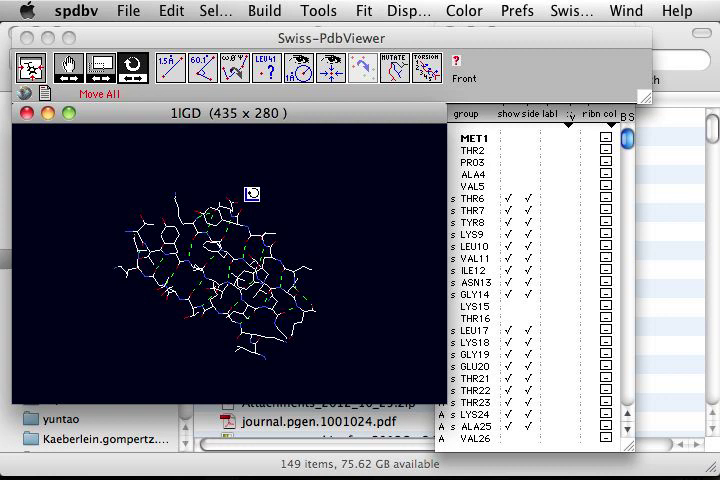
drag(252, 193, 343, 340)
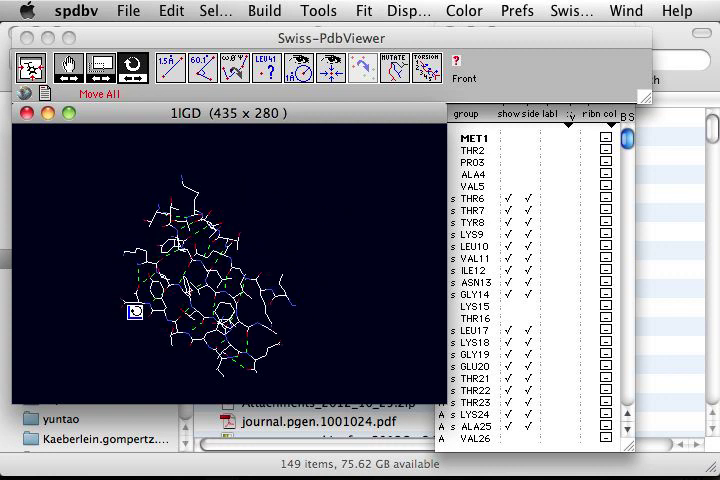
drag(135, 310, 263, 295)
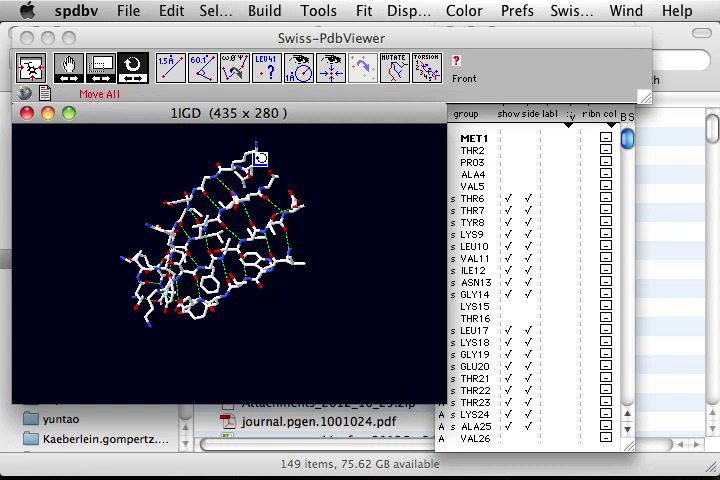
Step: Clear the residue selection again with Select > None
click(207, 11)
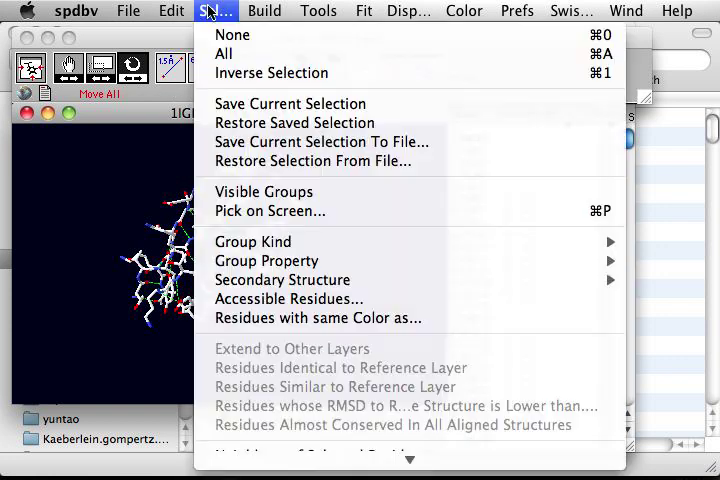
mouse_move(231, 35)
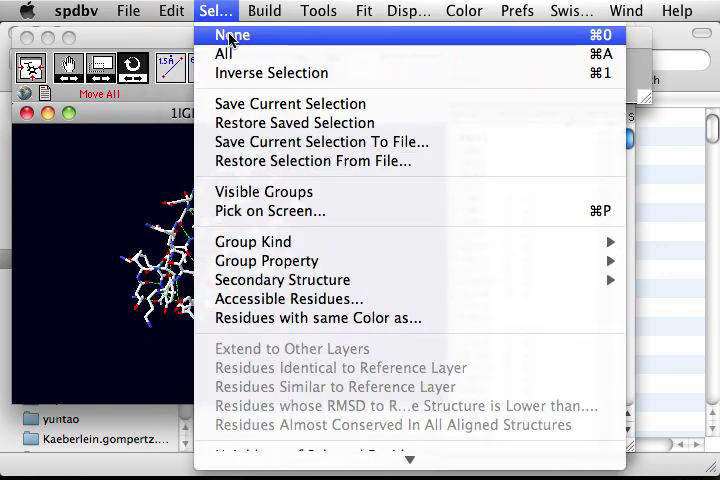
click(231, 34)
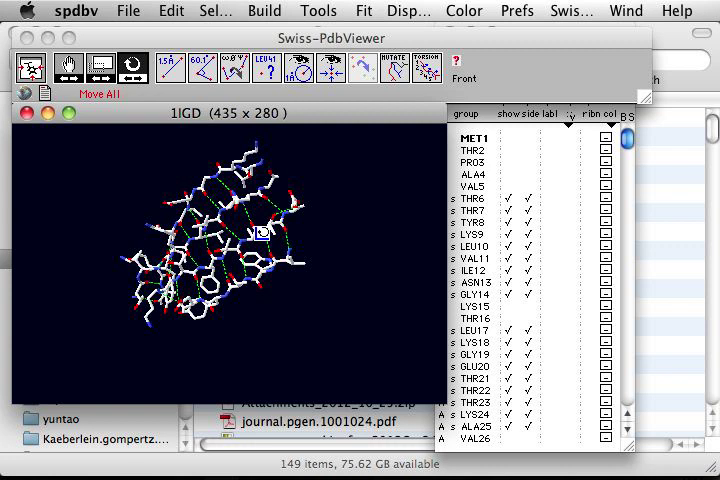
mouse_move(528, 118)
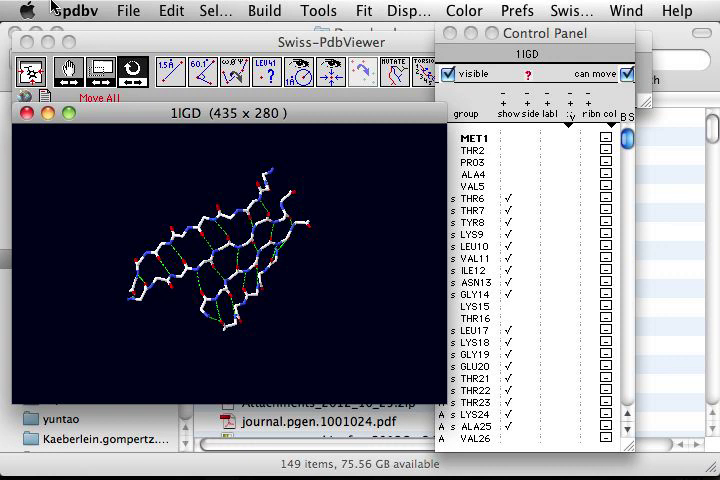
Step: Save the hydrogen-bonded sheet view as the image sheets.jpg in Downloads
click(128, 11)
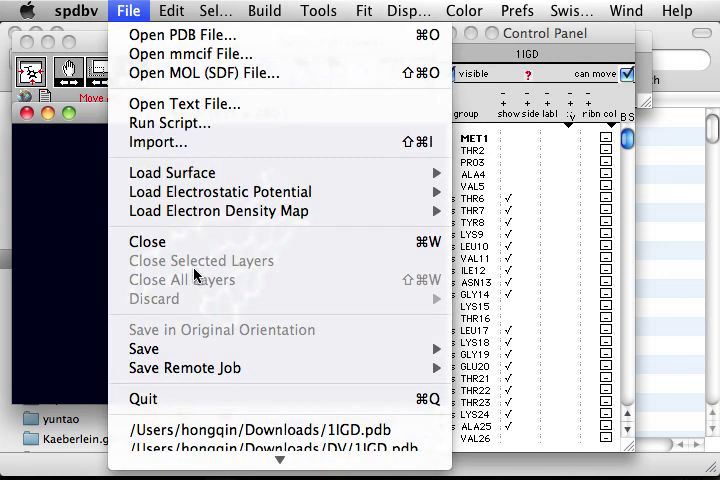
mouse_move(170, 312)
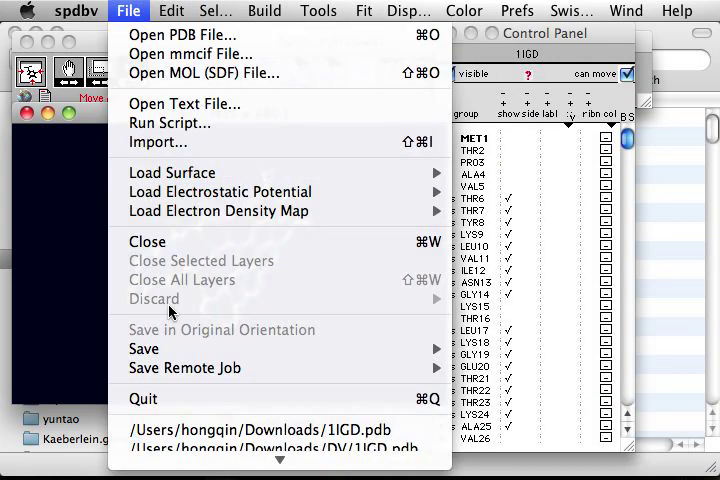
mouse_move(144, 349)
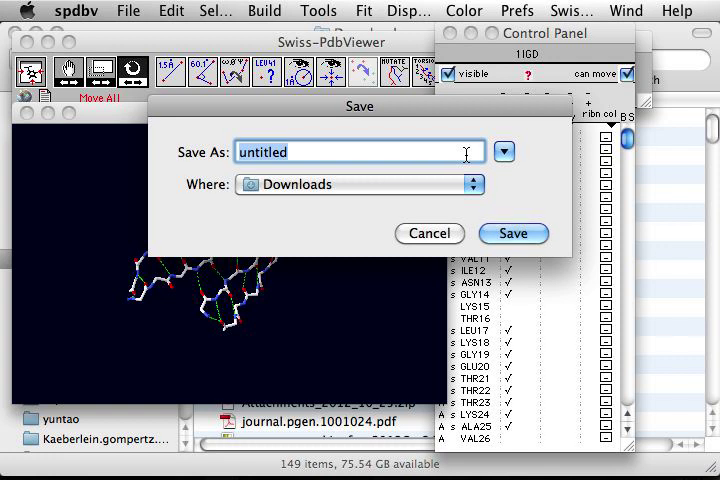
text(sheet)
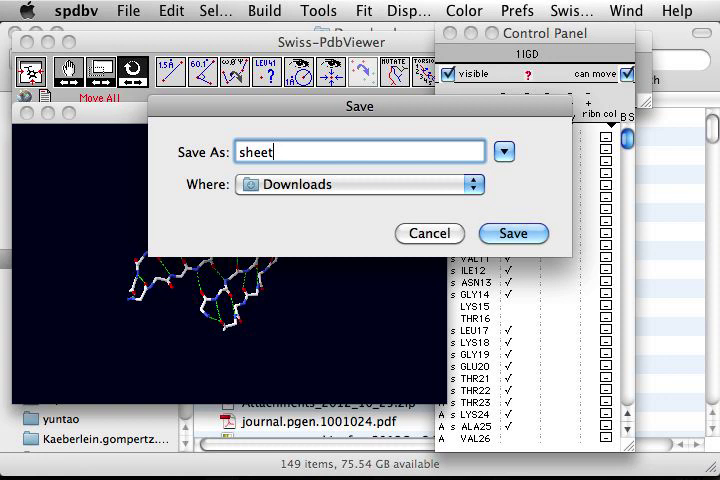
text(s.j)
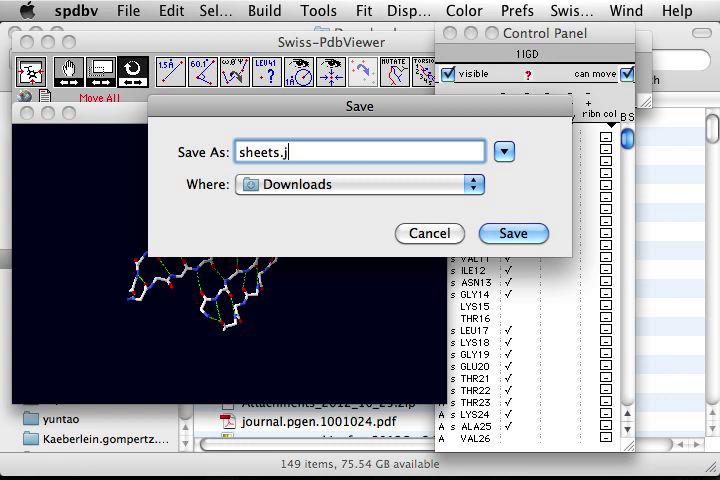
click(513, 233)
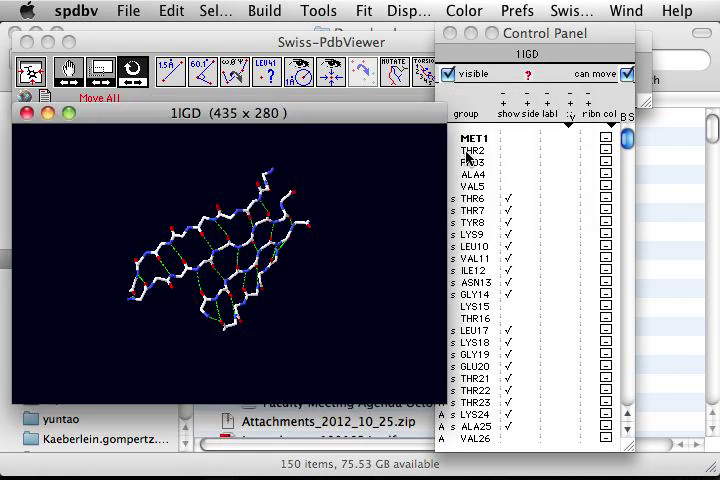
key(cmd+tab)
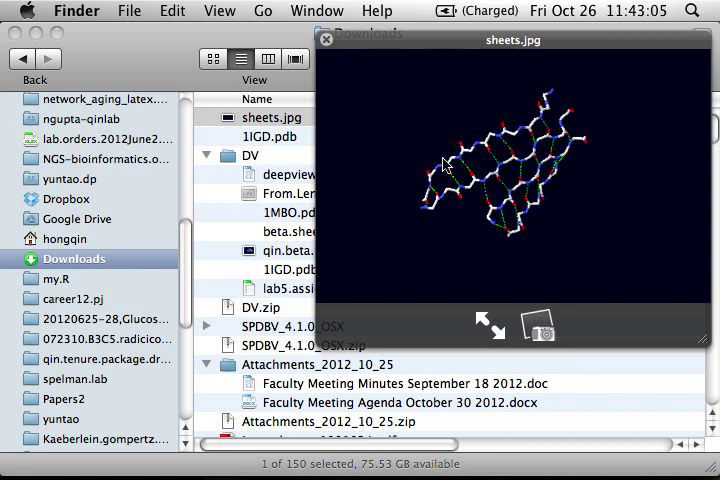
mouse_move(467, 123)
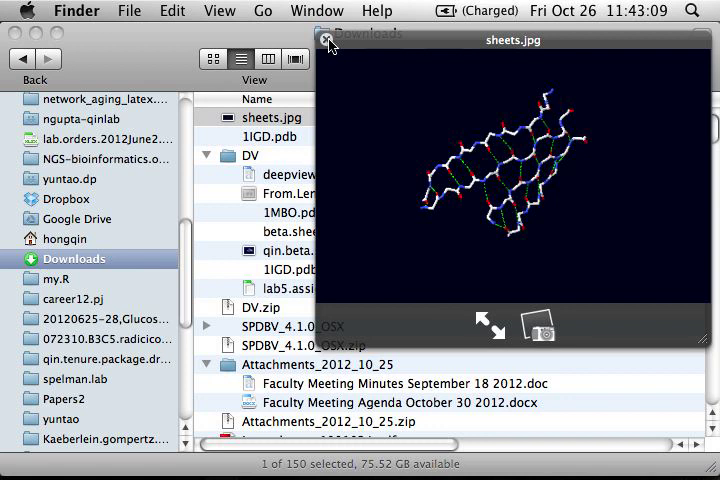
Step: Close the Quick Look preview of sheets.jpg
click(328, 36)
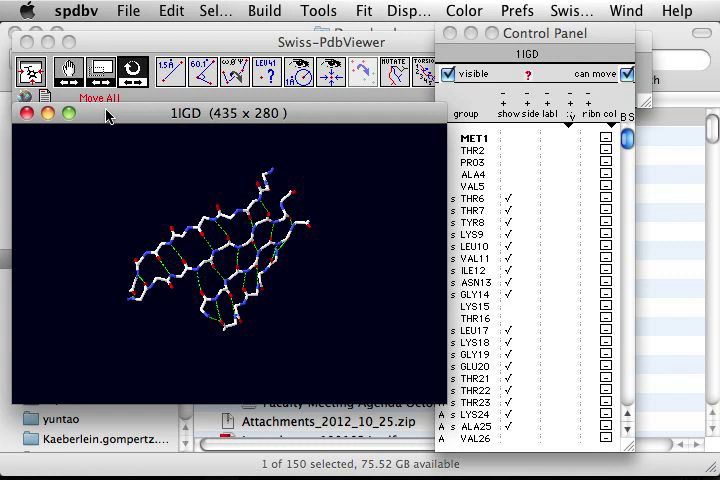
mouse_move(113, 118)
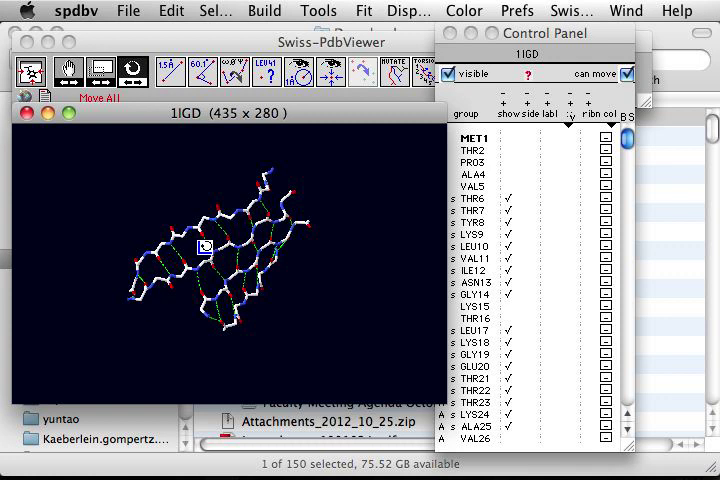
Step: Save the current 1IGD layer as sheets.pdb in Downloads
click(128, 11)
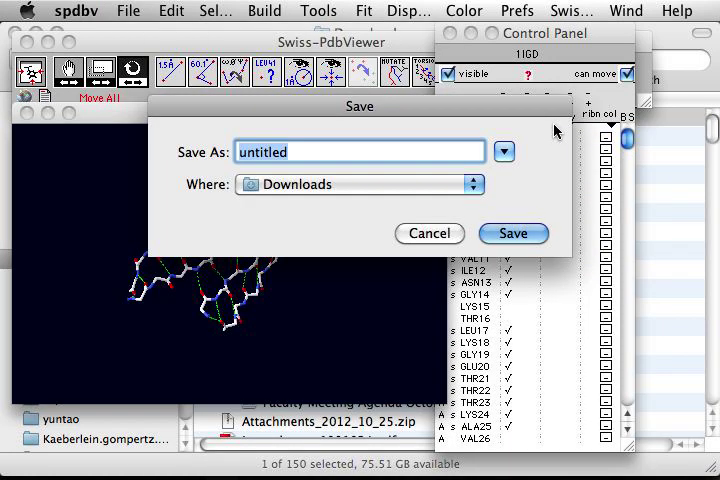
text(sheet)
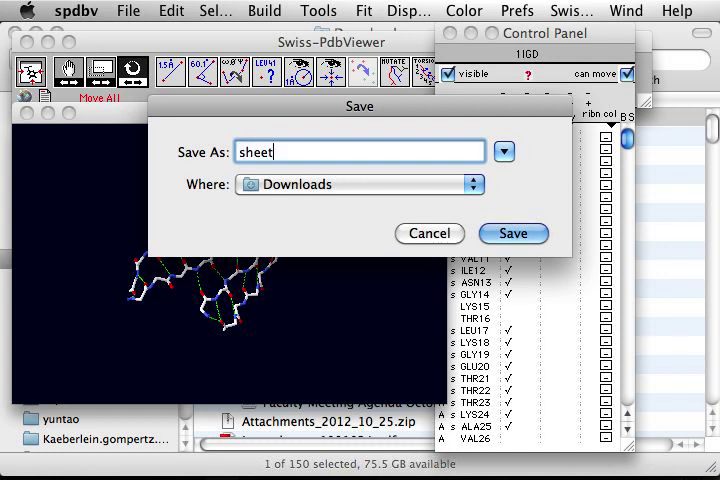
text(s.pdb)
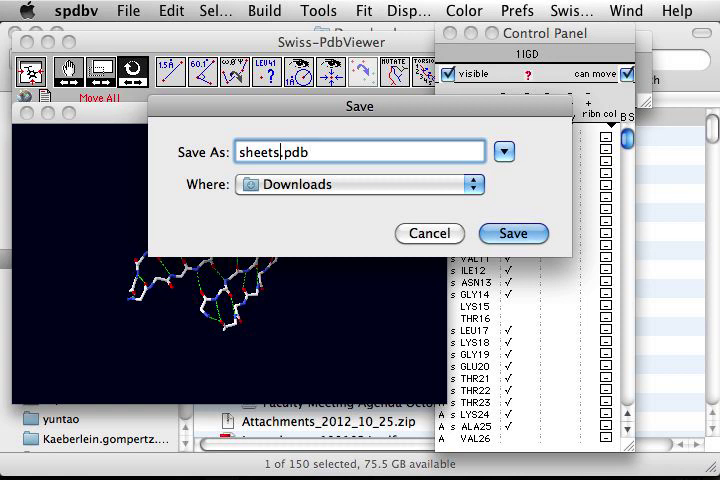
click(513, 233)
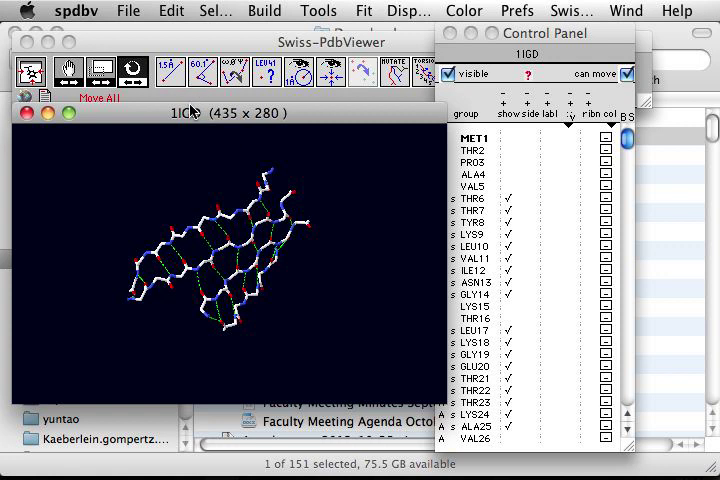
mouse_move(130, 22)
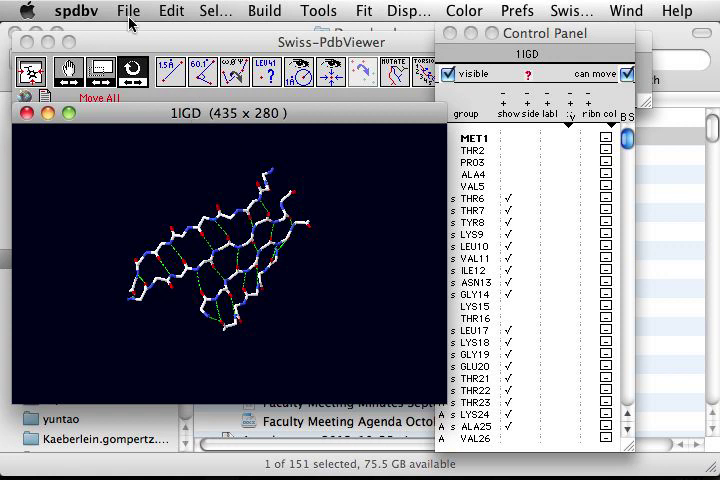
click(128, 11)
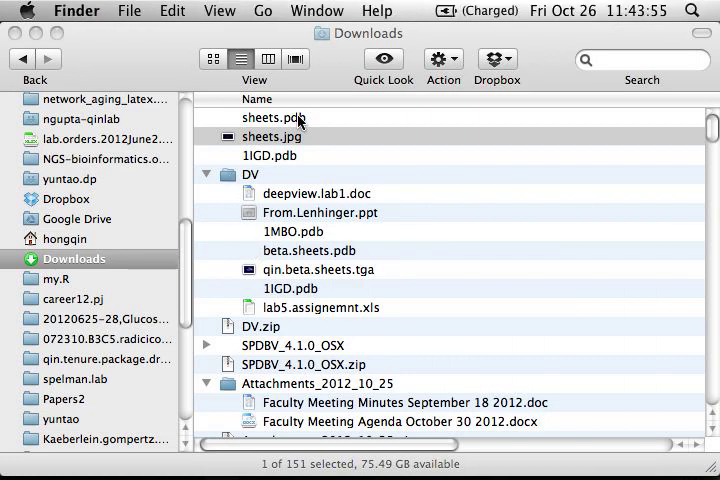
Step: Open sheets.pdb from Finder with Swiss-PdbViewer
right_click(270, 117)
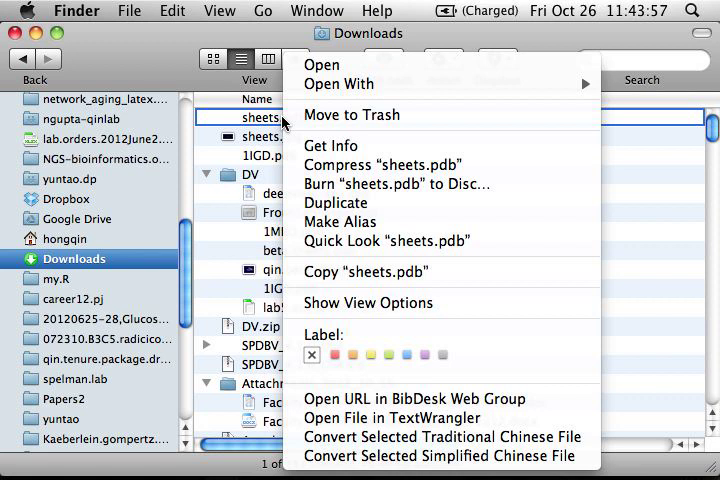
click(338, 84)
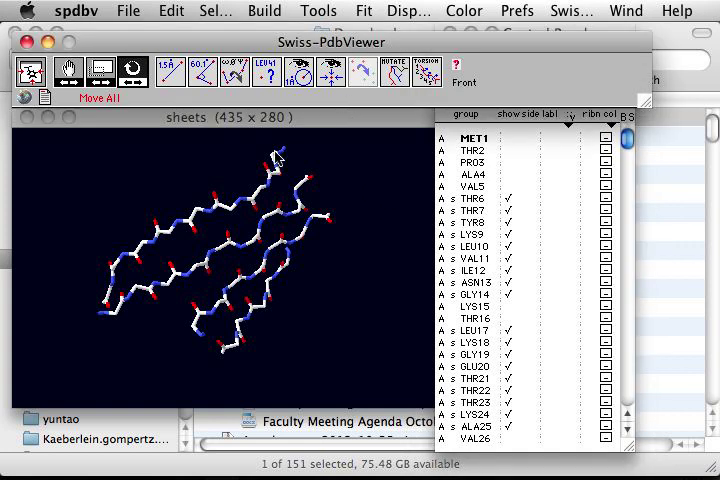
mouse_move(219, 222)
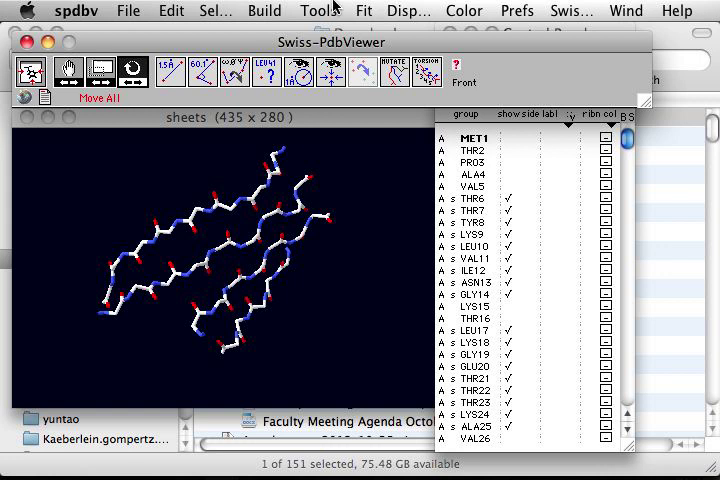
Step: Open the Tools menu to recompute hydrogen bonds on sheets.pdb
click(318, 11)
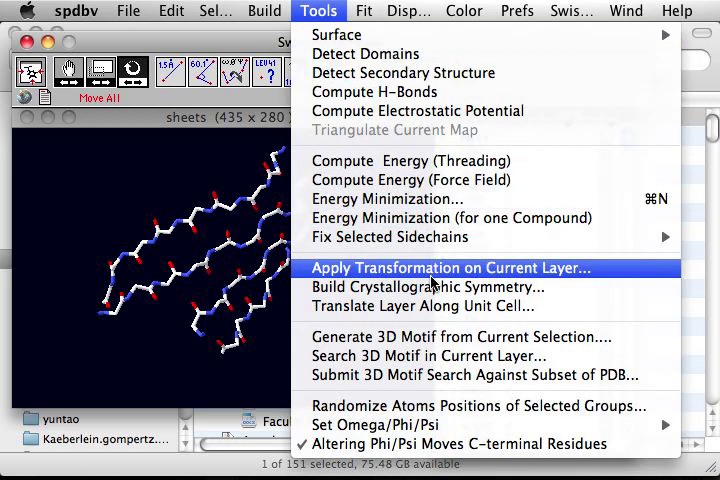
mouse_move(375, 92)
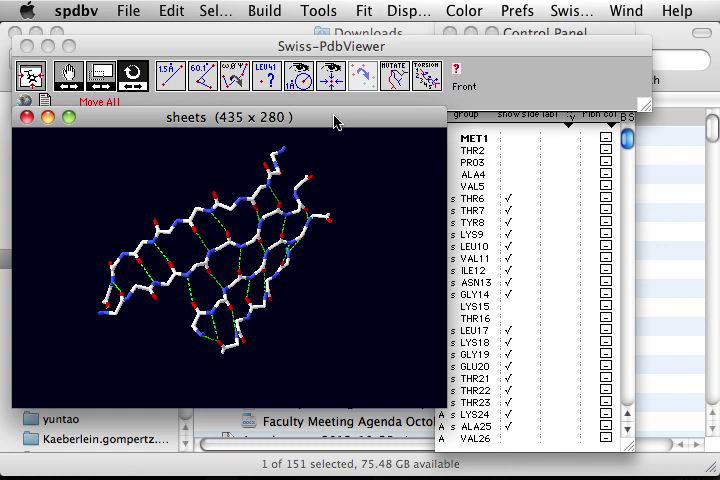
mouse_move(337, 126)
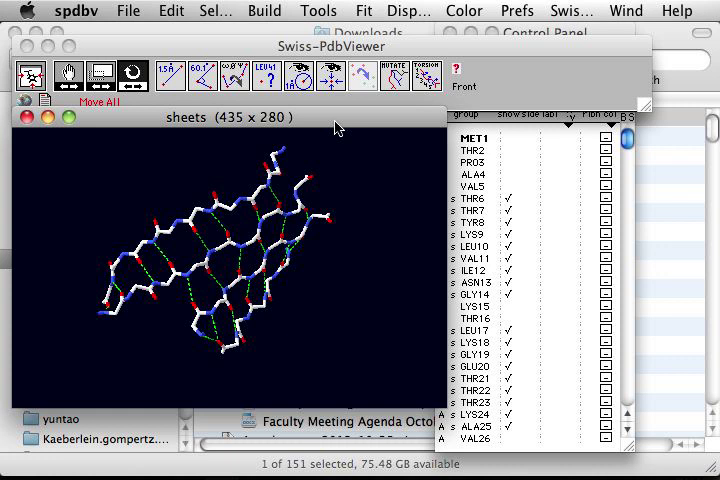
mouse_move(310, 130)
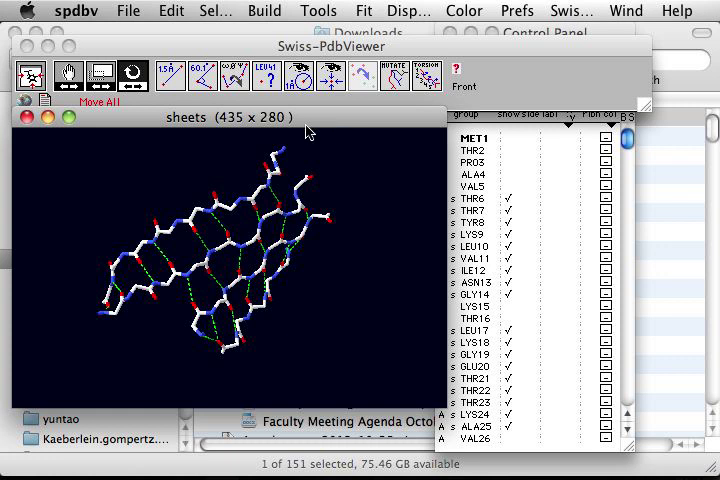